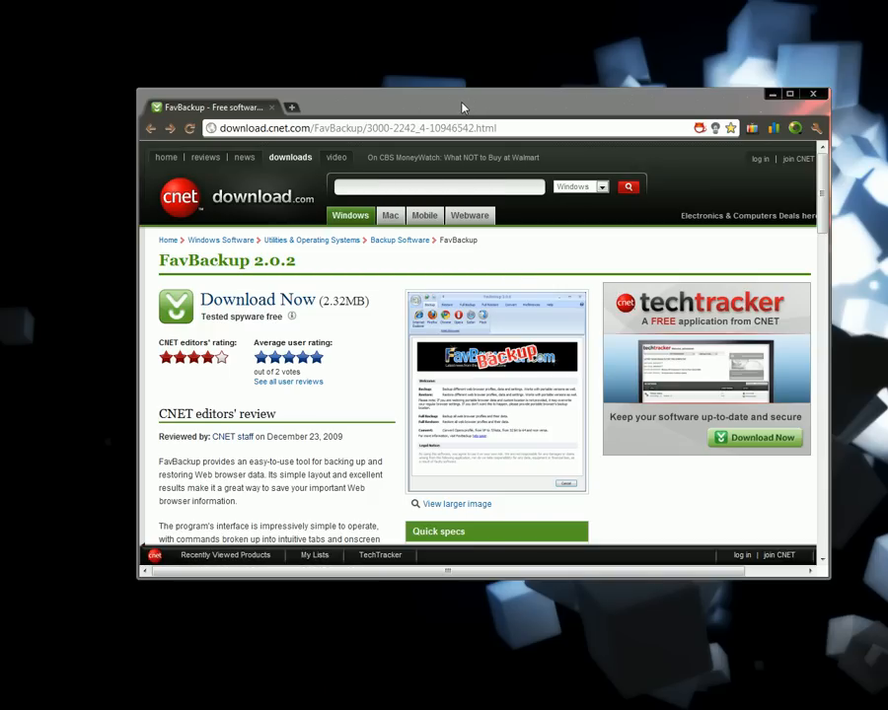
mouse_move(464, 113)
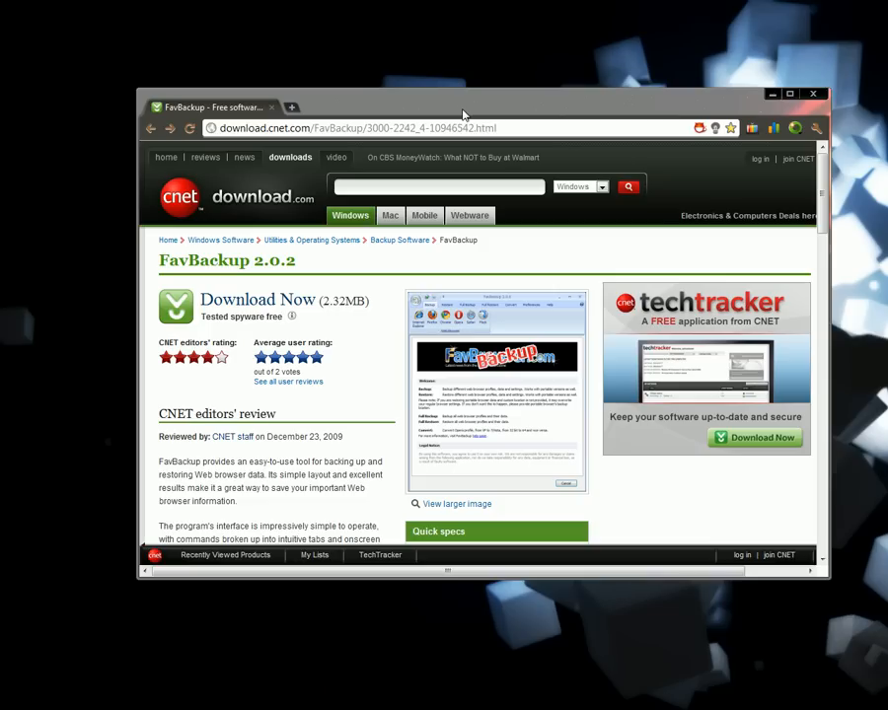
mouse_move(480, 106)
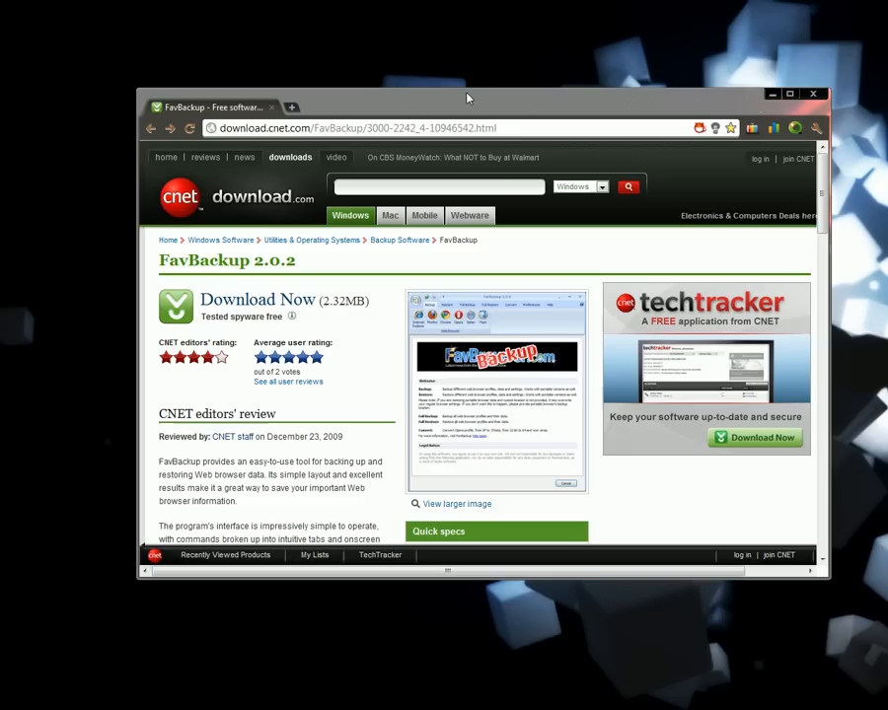
mouse_move(464, 188)
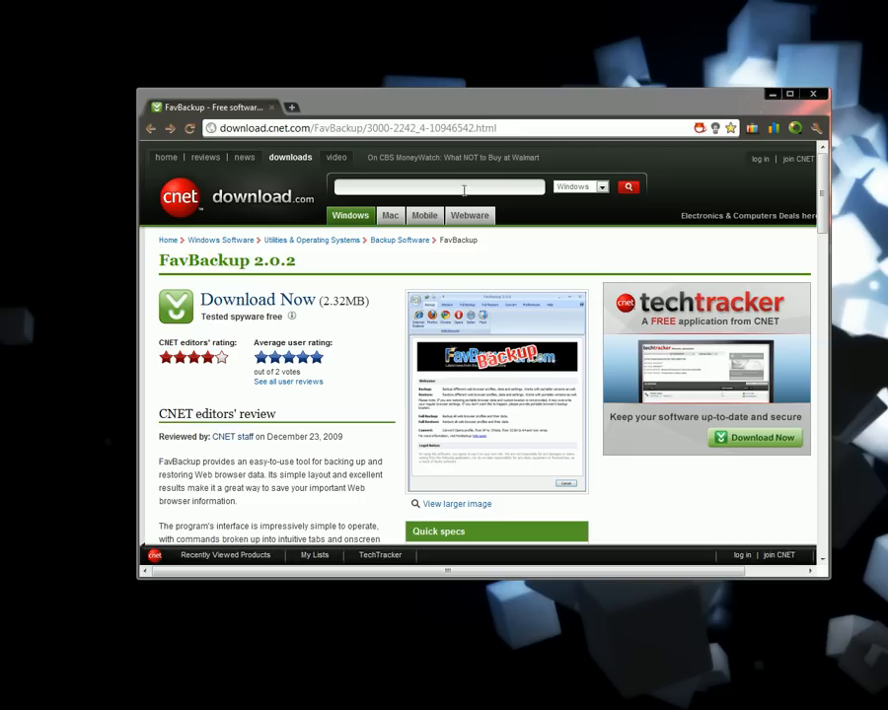
mouse_move(390, 262)
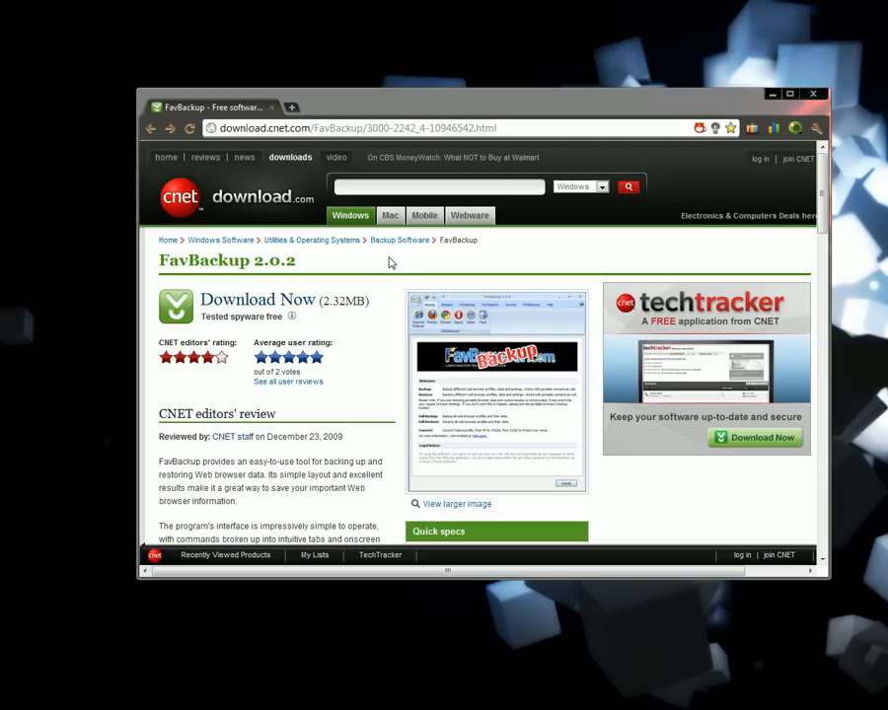
mouse_move(378, 274)
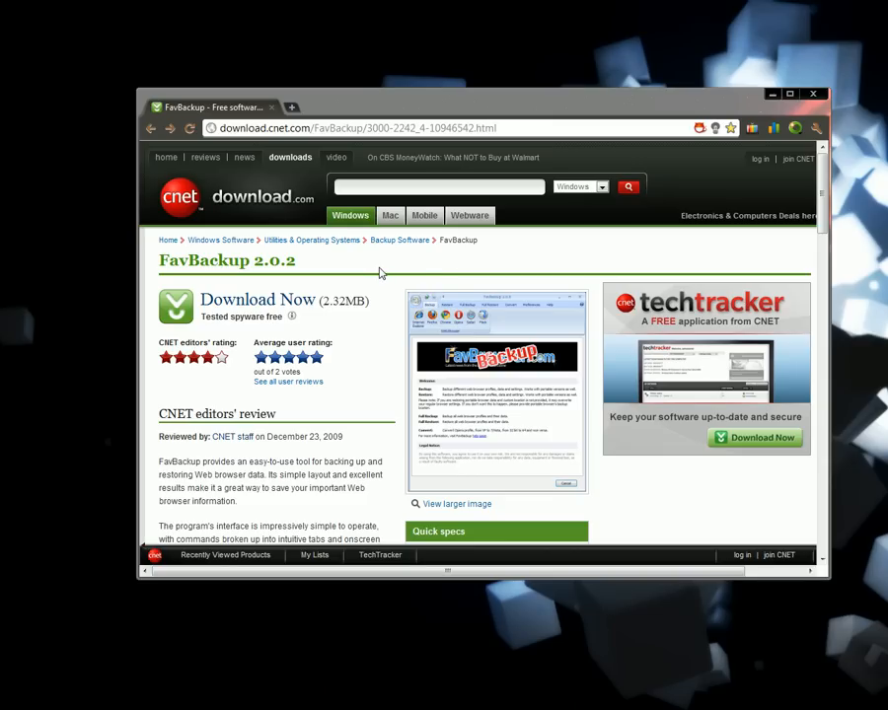
mouse_move(301, 251)
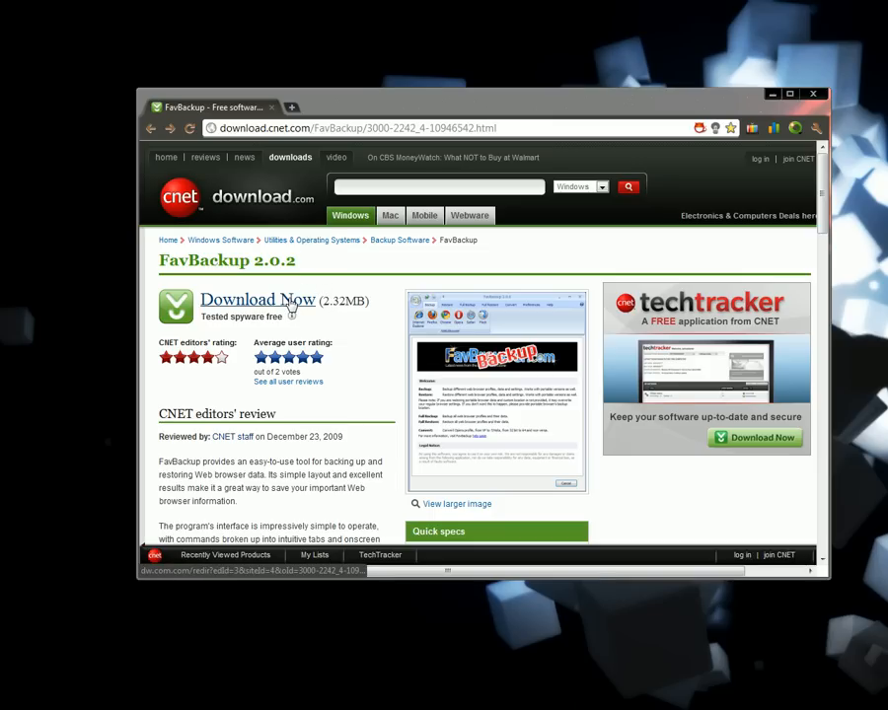
Download favbackup.zip and open the archive in WinRAR
left_click(257, 299)
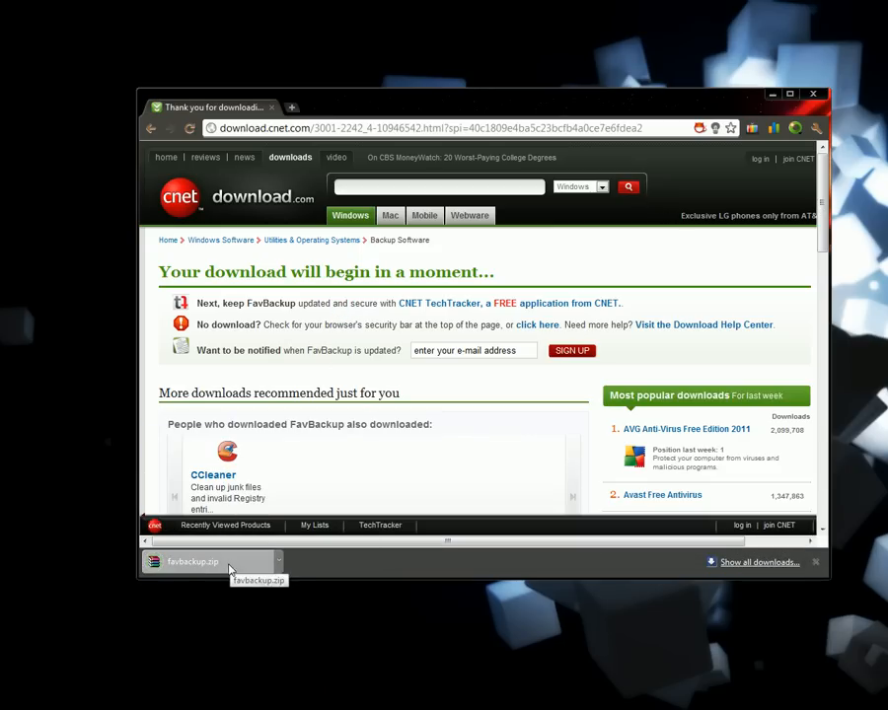
double_click(192, 561)
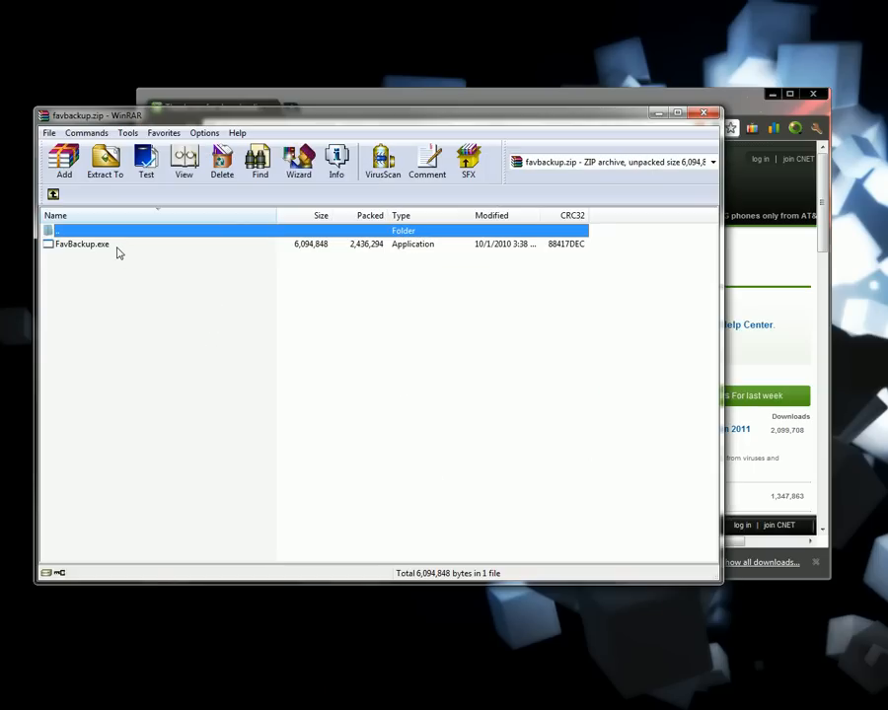
mouse_move(99, 251)
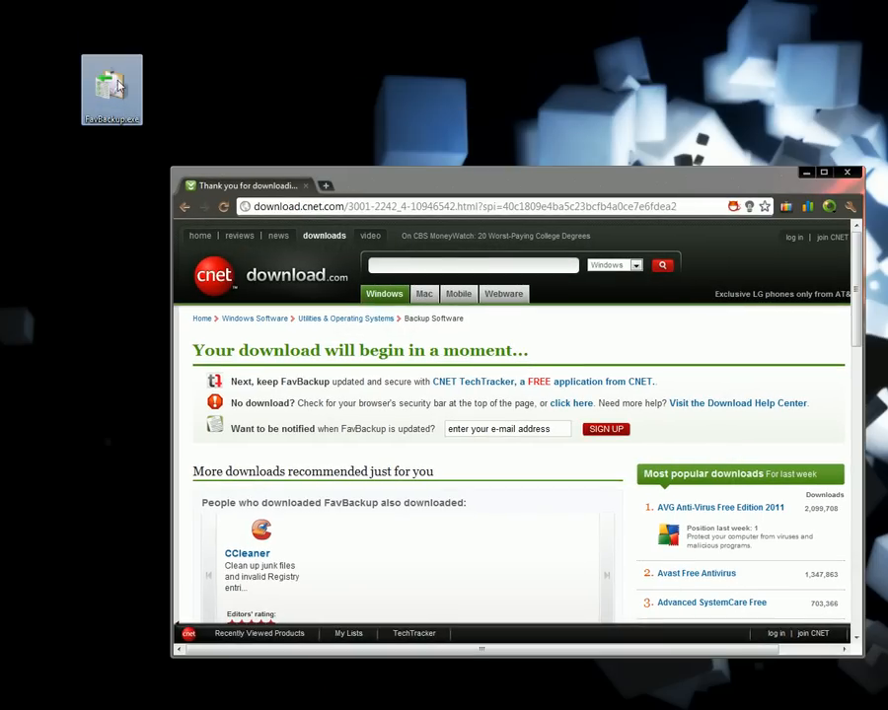
Launch FavBackup.exe from the desktop and open the Chrome Backup Wizard
double_click(111, 89)
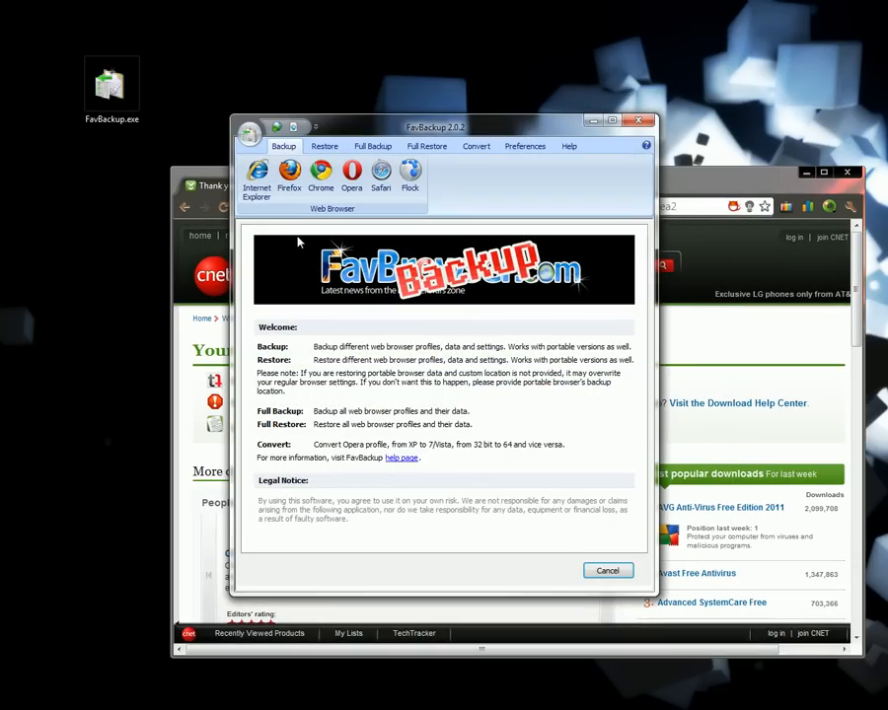
mouse_move(321, 176)
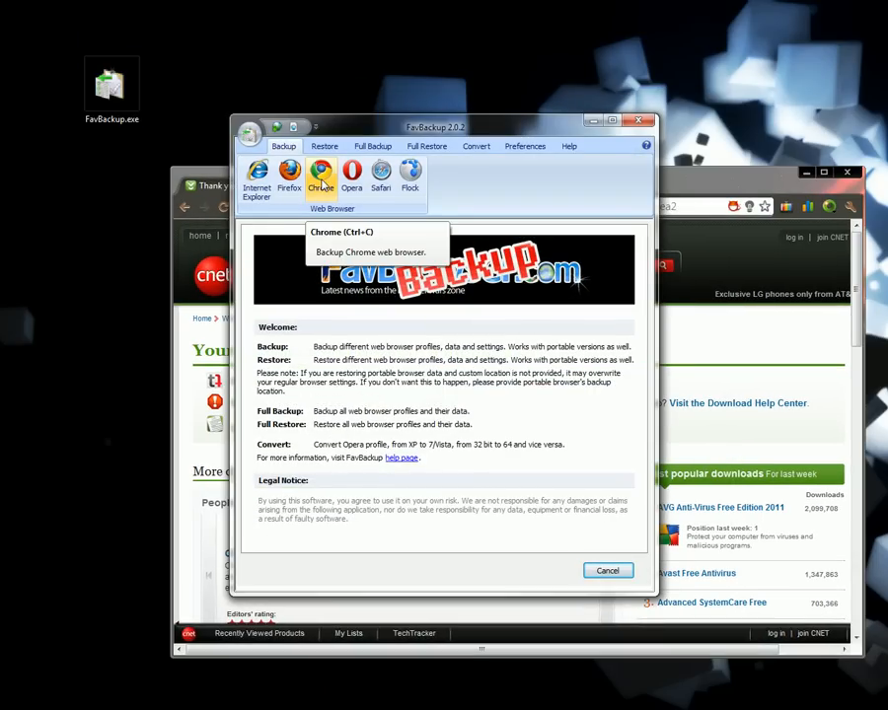
left_click(321, 177)
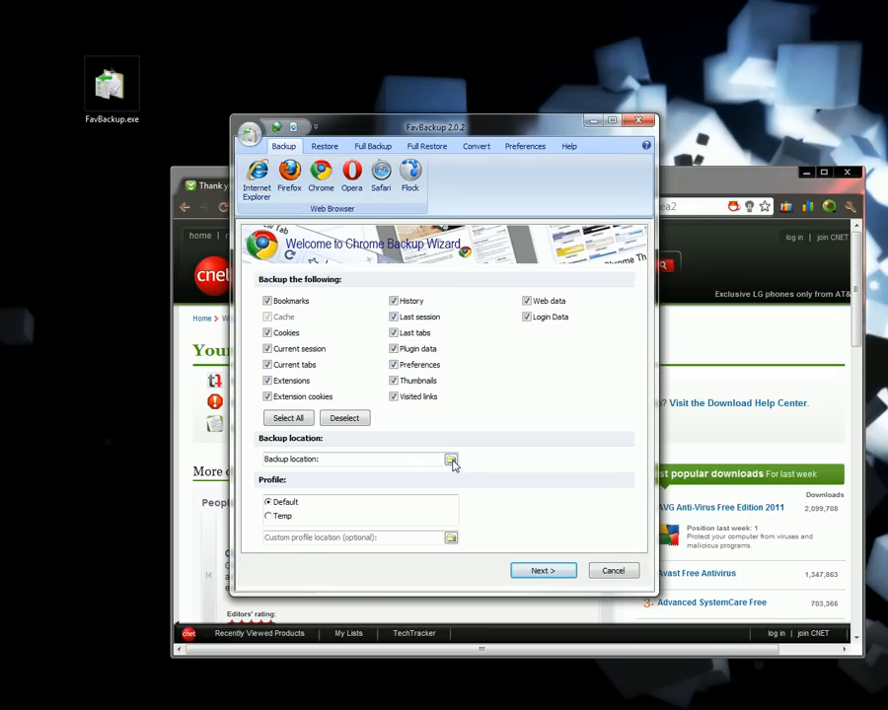
Create a desktop folder named 'Chrome' and set it as the backup location
left_click(451, 459)
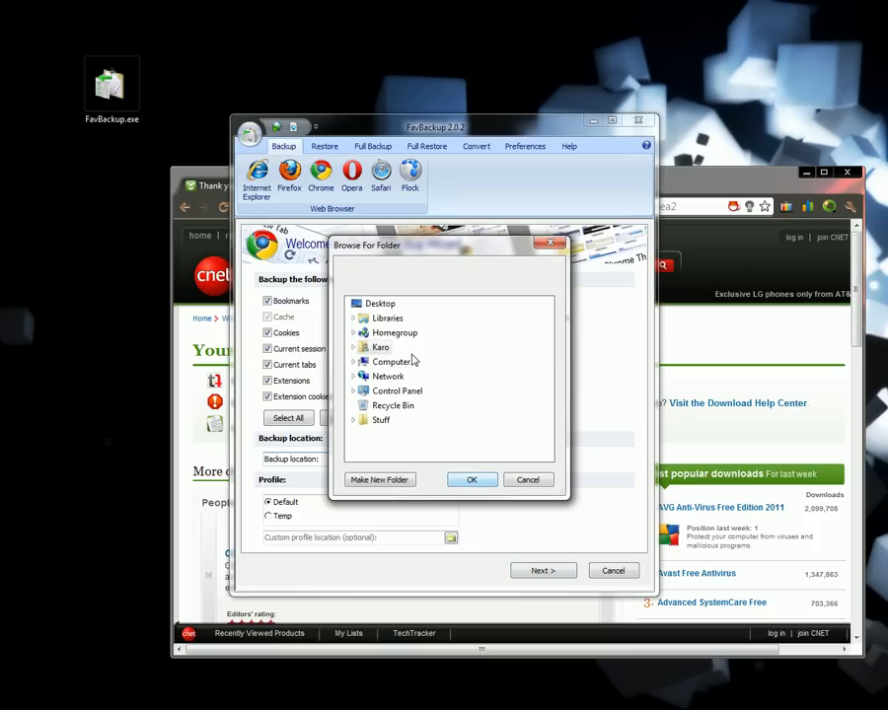
left_click(380, 303)
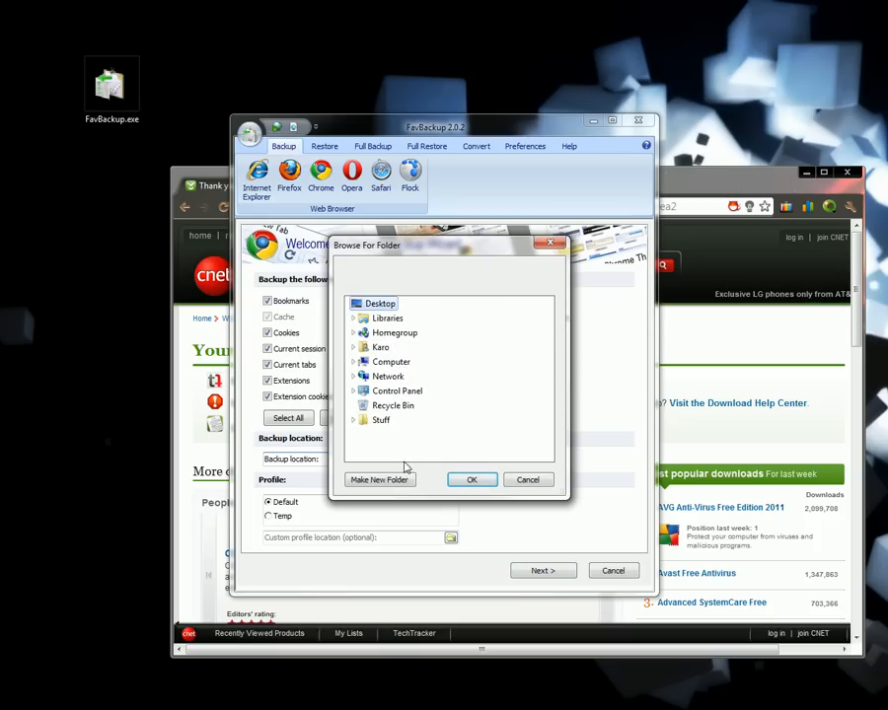
left_click(380, 480)
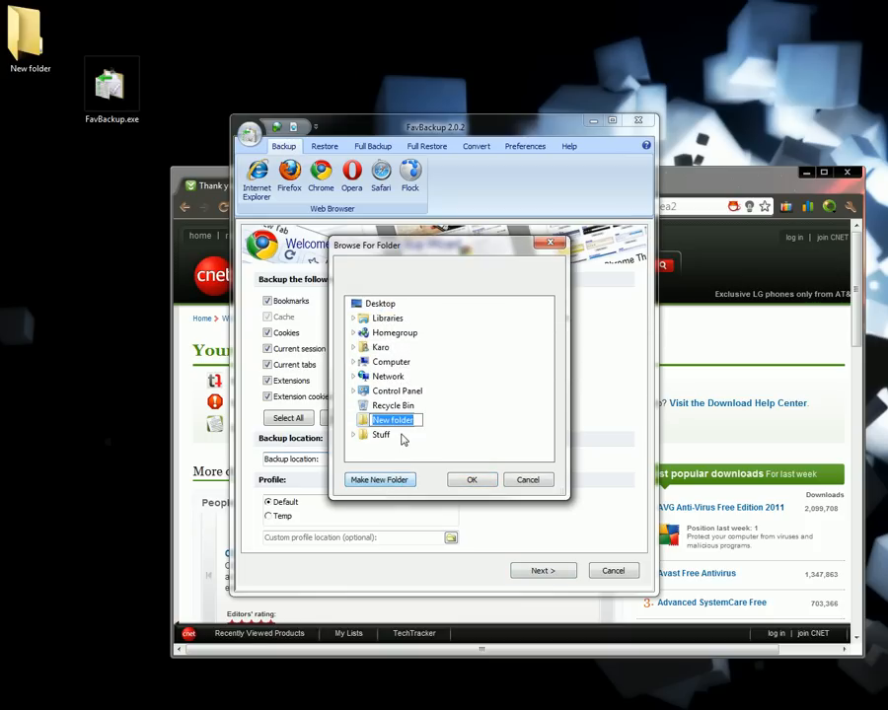
type("Cn")
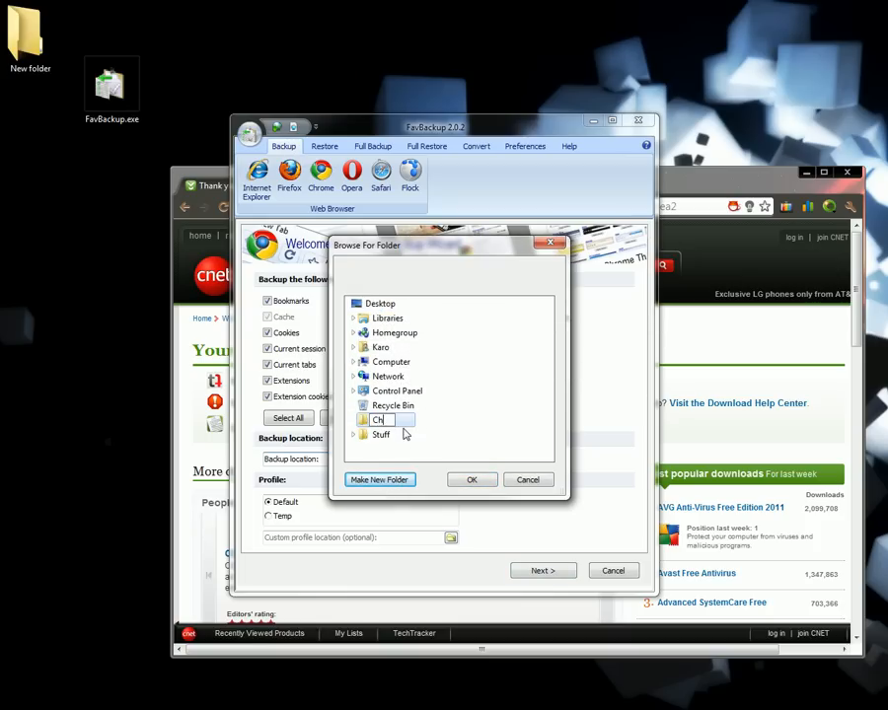
type("Chrome")
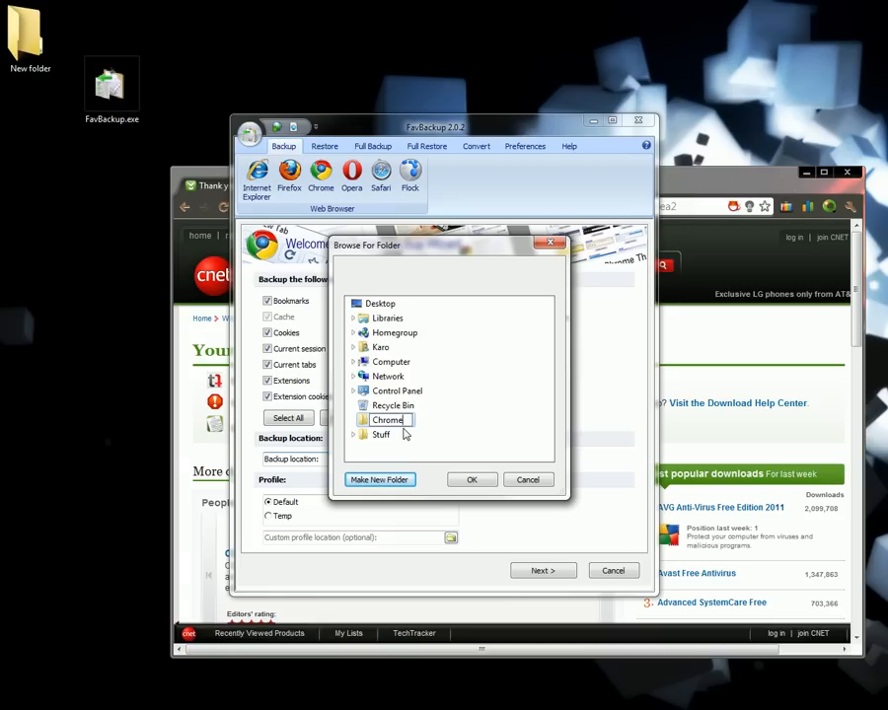
left_click(472, 480)
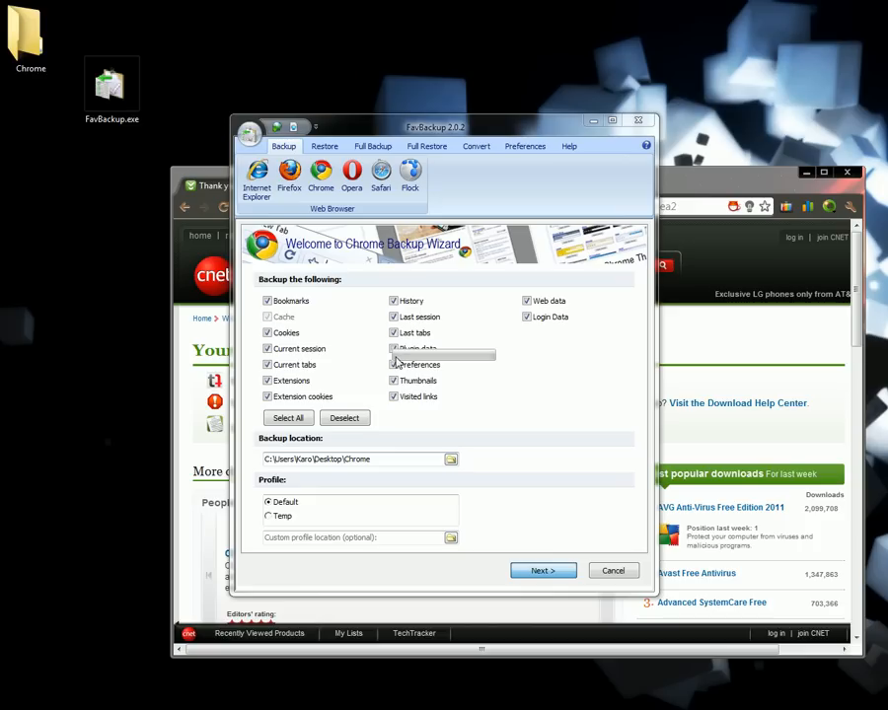
mouse_move(452, 358)
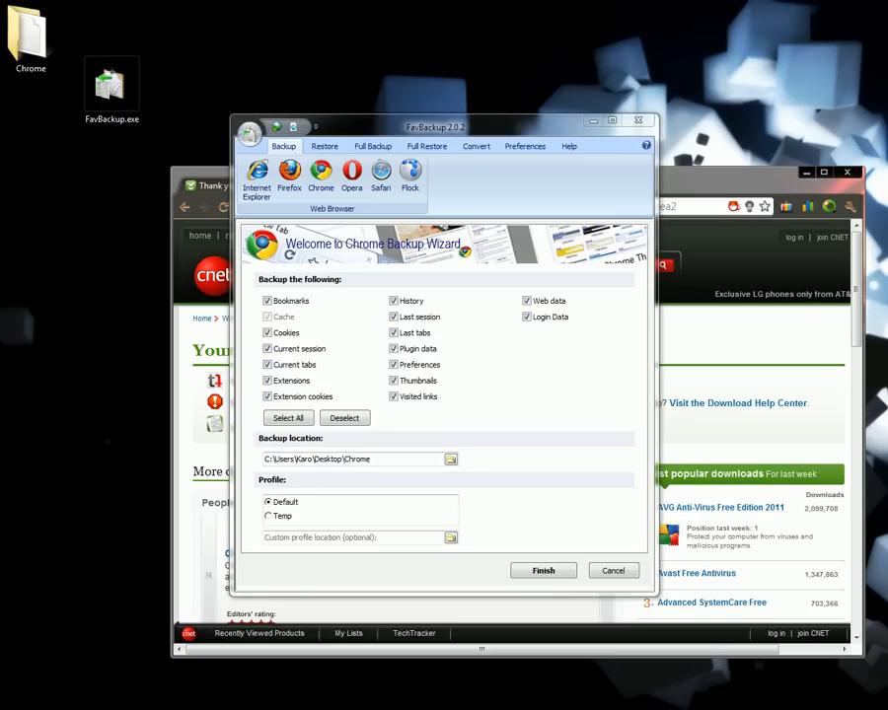
mouse_move(493, 129)
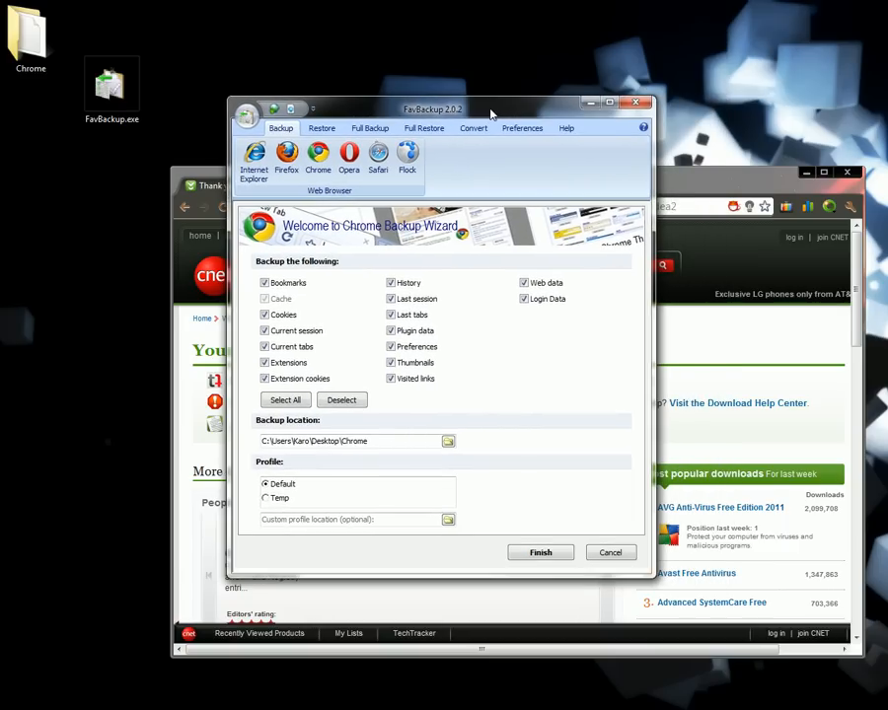
mouse_move(528, 109)
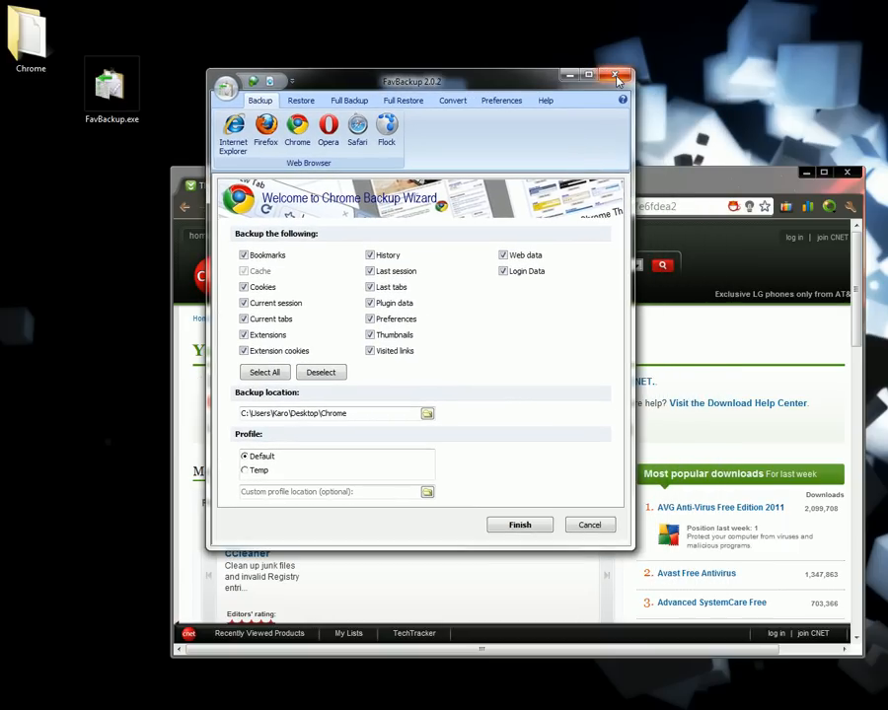
Close FavBackup, then filter Programs and Features by 'chrome' and select Google Chrome
left_click(617, 76)
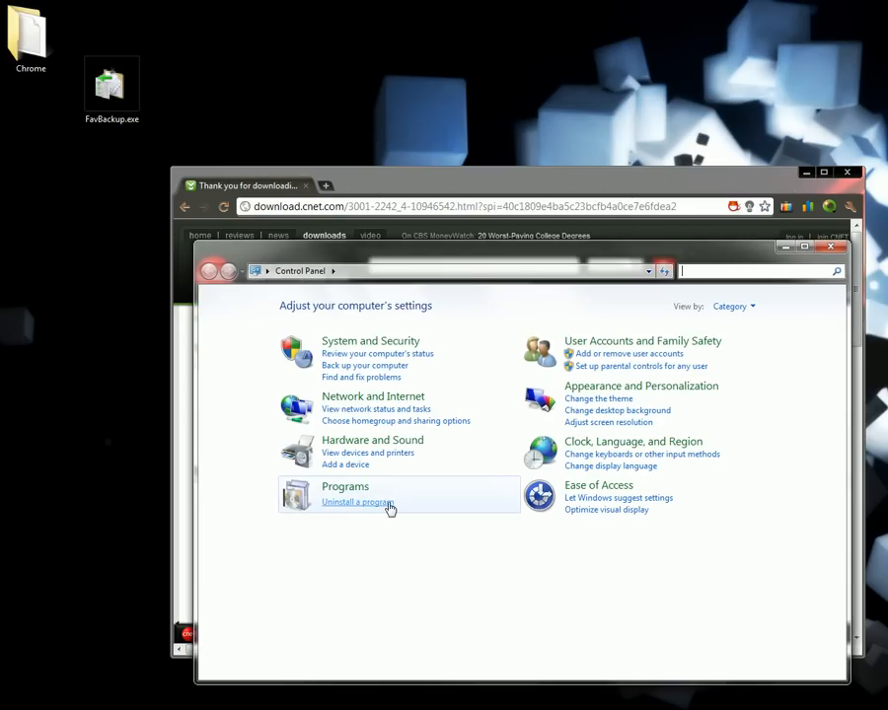
left_click(357, 502)
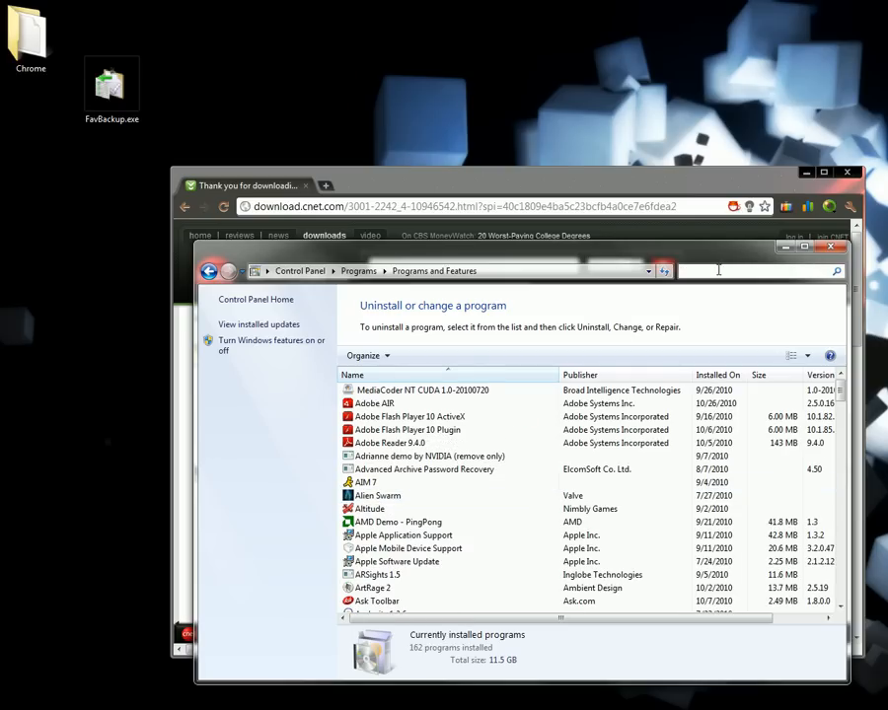
type("chrome")
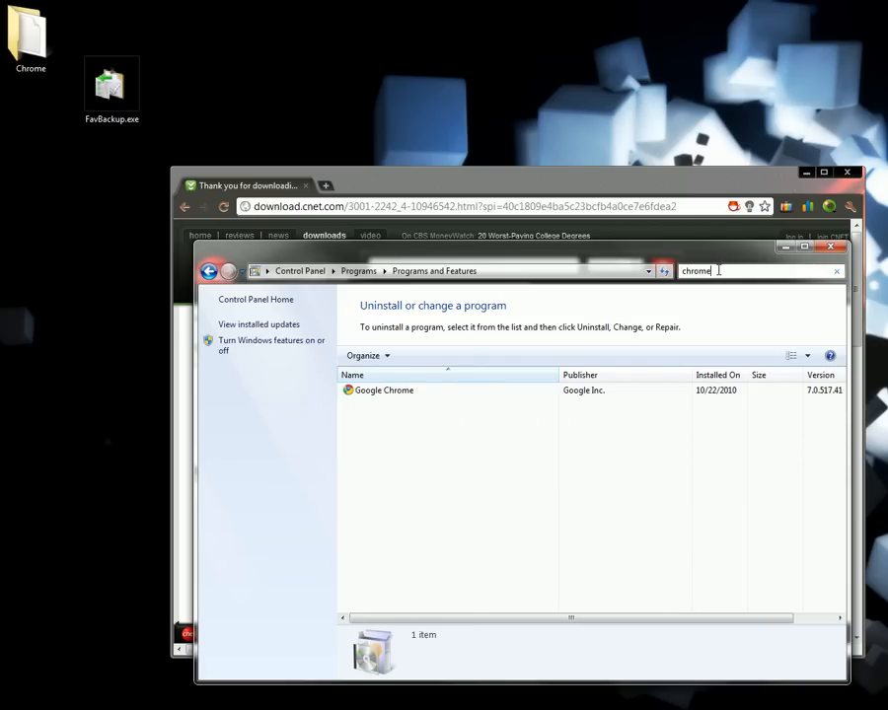
left_click(384, 390)
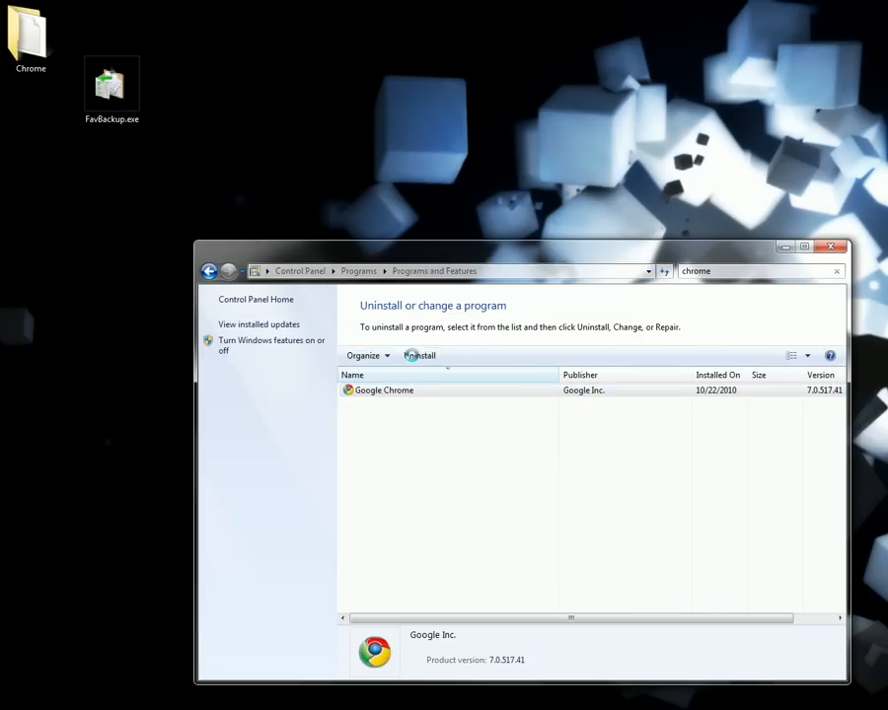
Uninstall Google Chrome and confirm the removal
left_click(419, 355)
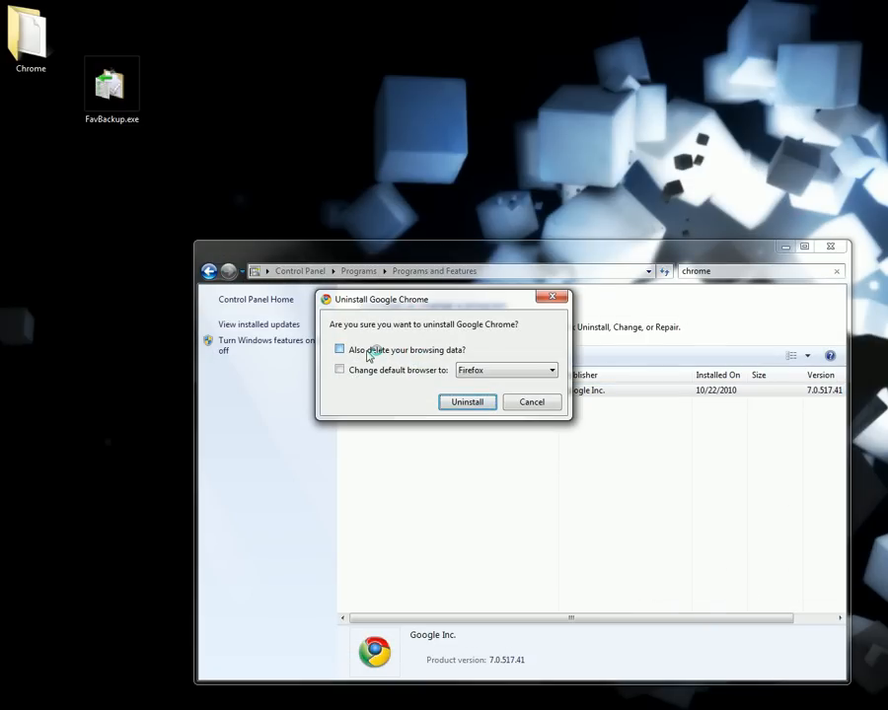
left_click(340, 349)
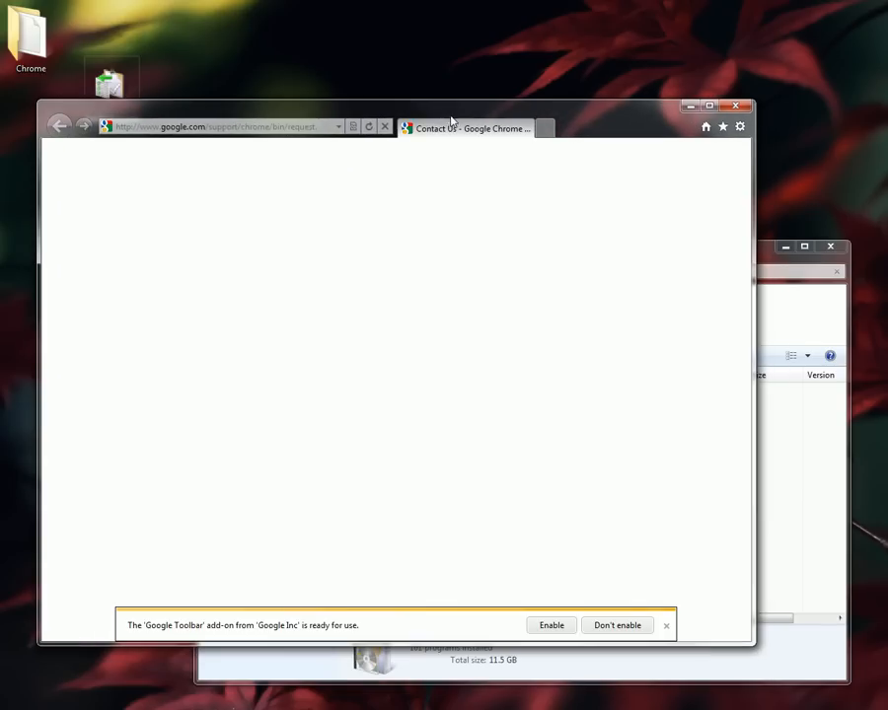
Close the Chrome uninstall feedback page in Internet Explorer
left_click(736, 106)
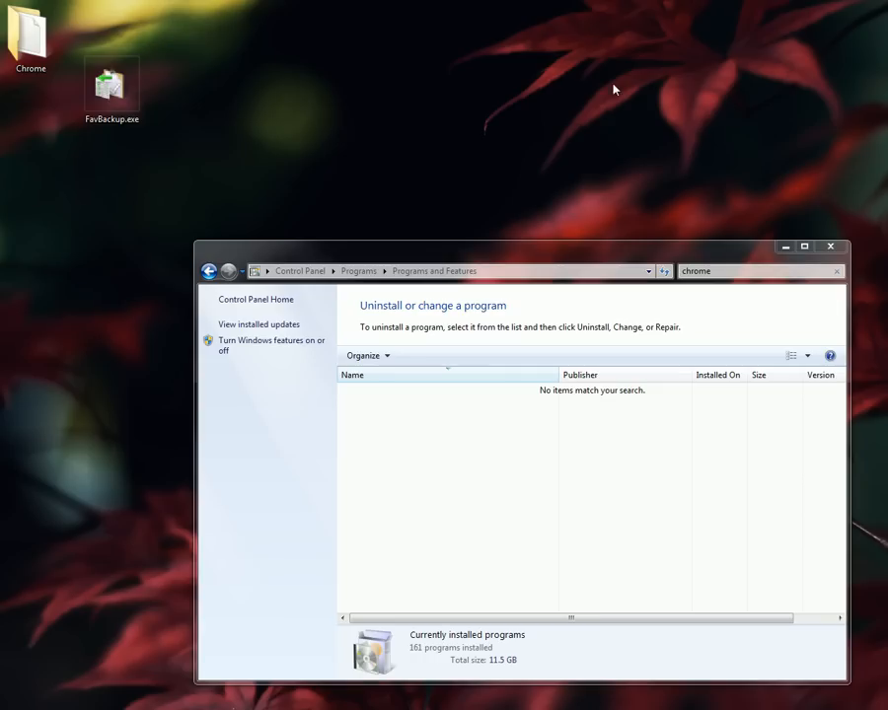
mouse_move(748, 326)
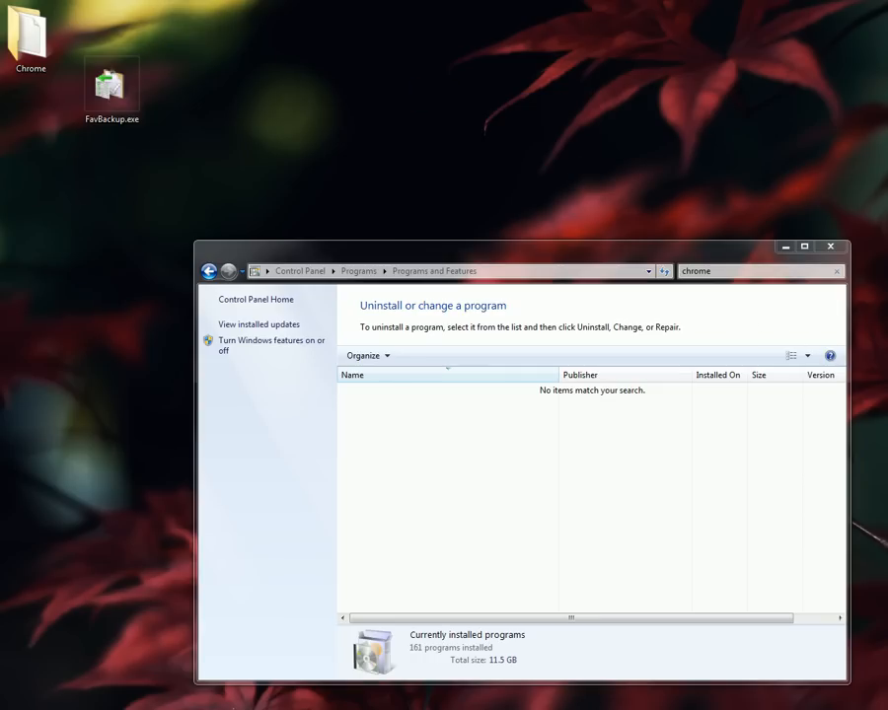
mouse_move(617, 178)
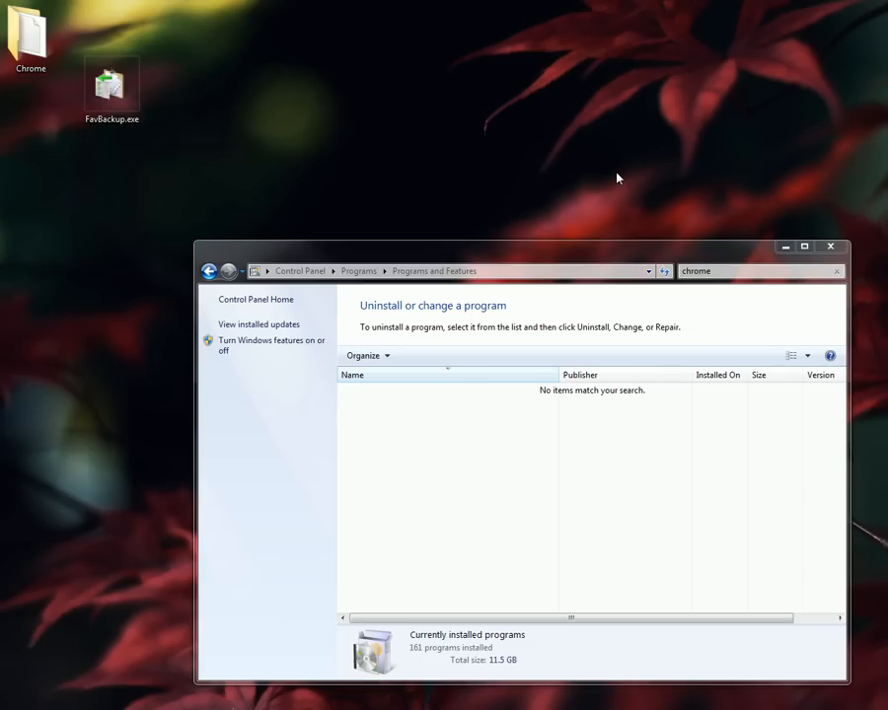
mouse_move(414, 90)
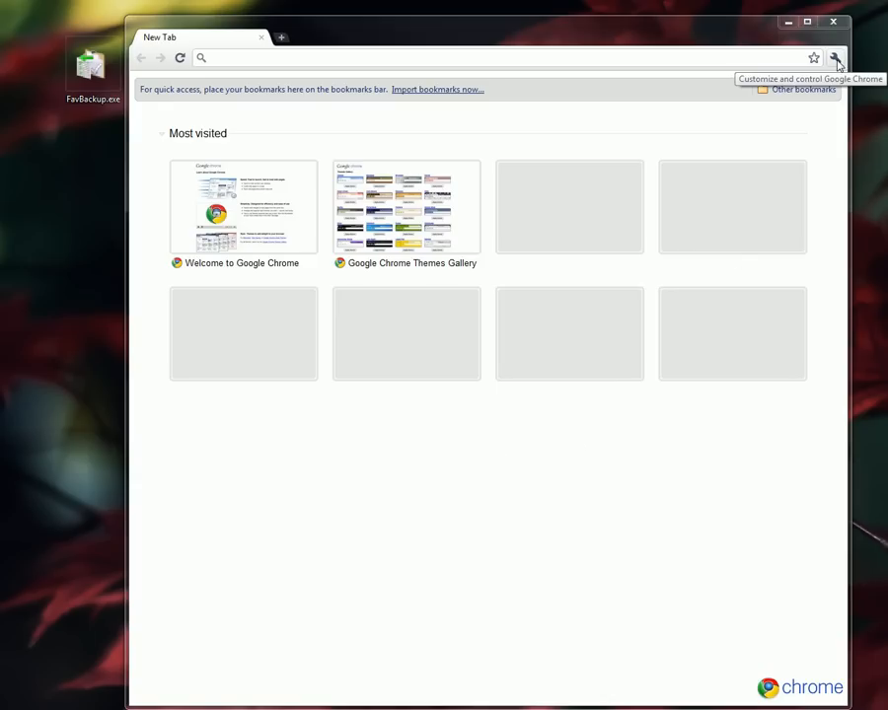
View the Extensions page showing only the RealPlayer downloader, then close Chrome
left_click(834, 57)
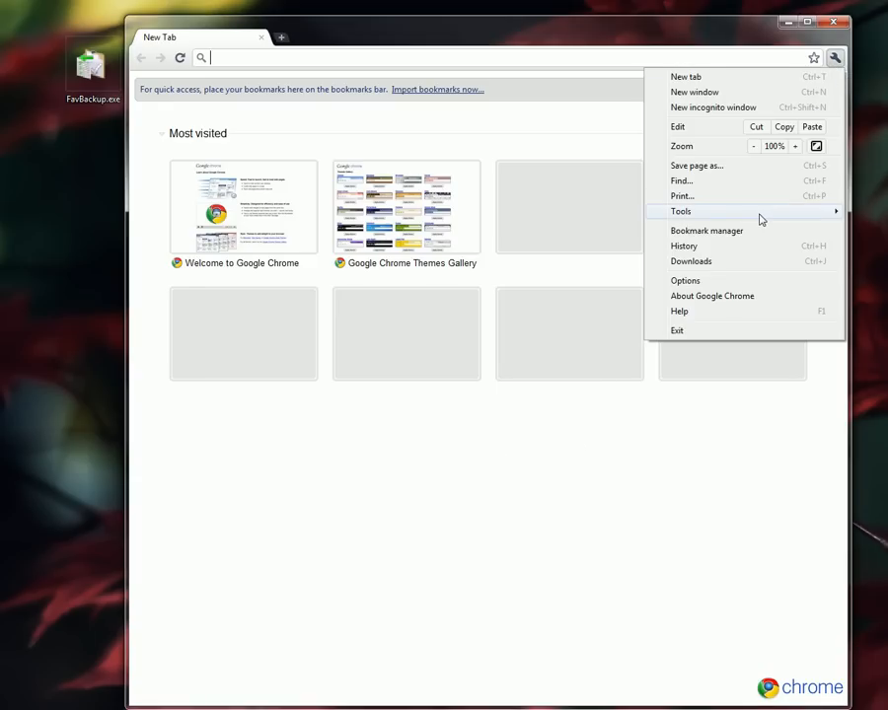
left_click(681, 211)
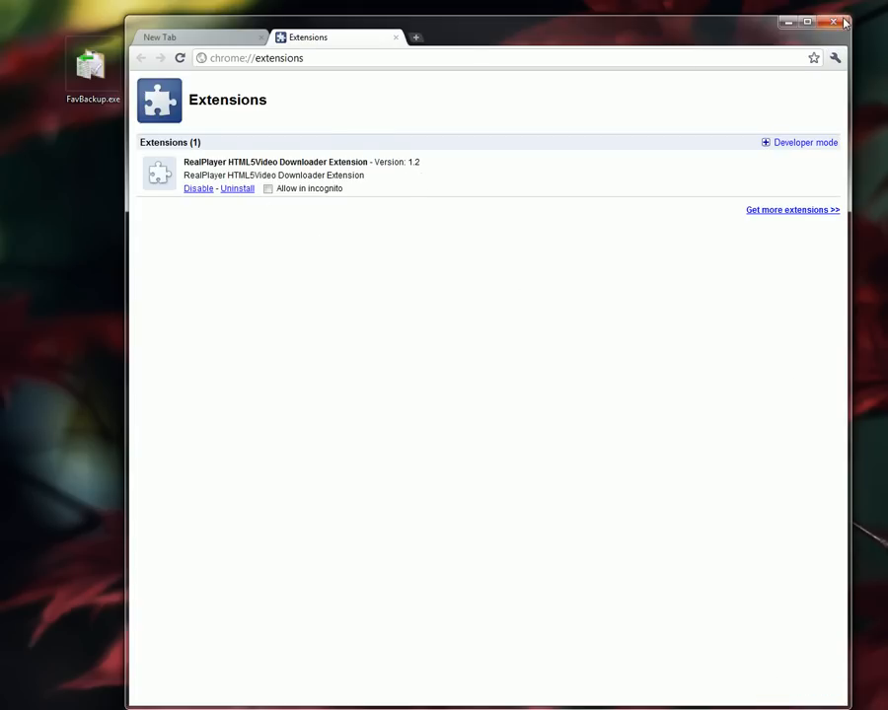
left_click(832, 22)
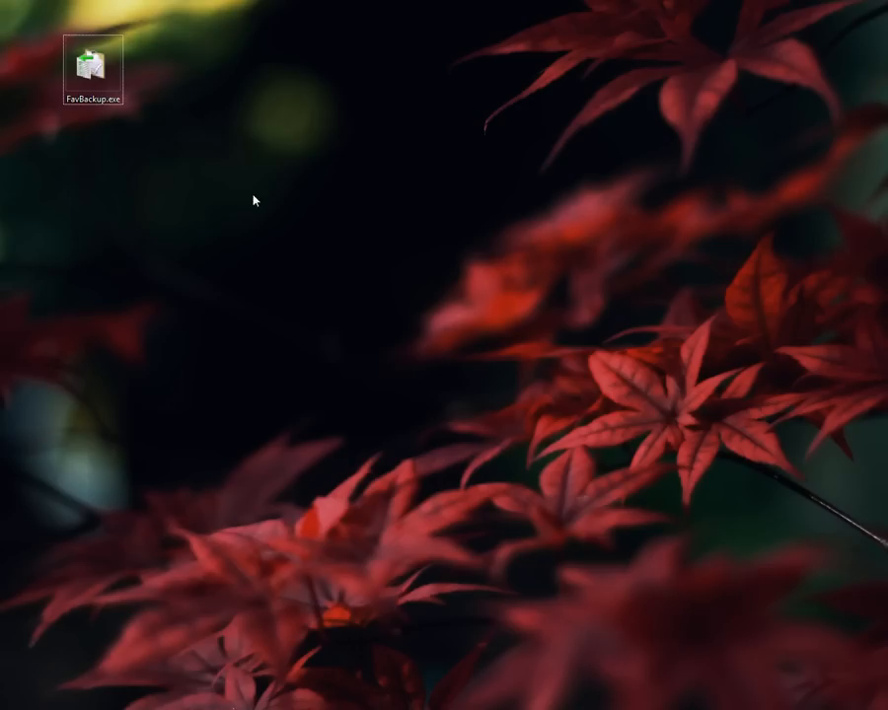
mouse_move(94, 77)
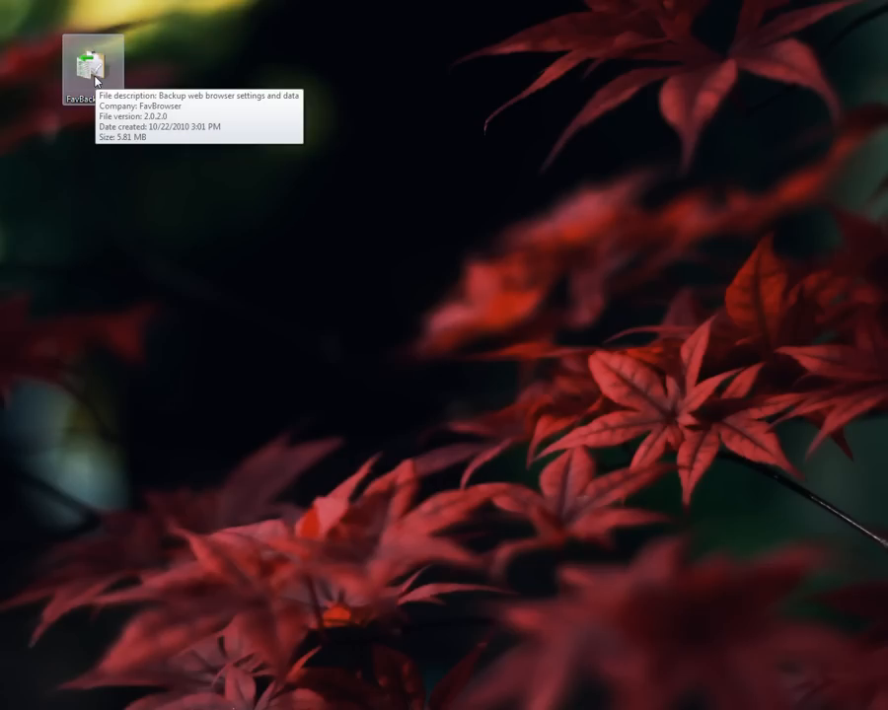
Relaunch FavBackup and open the Chrome Restore Wizard
double_click(93, 64)
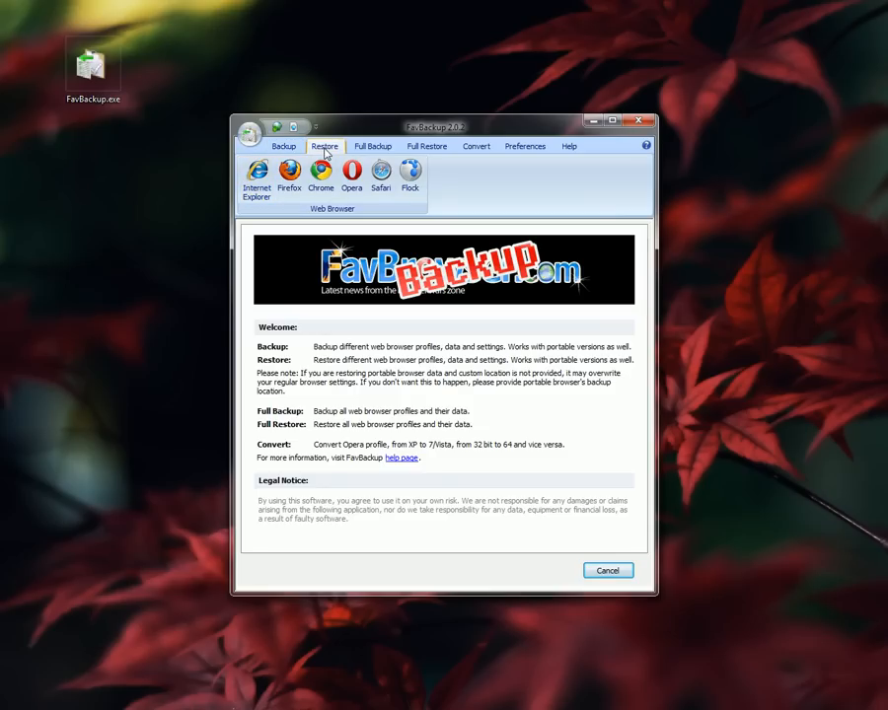
left_click(321, 175)
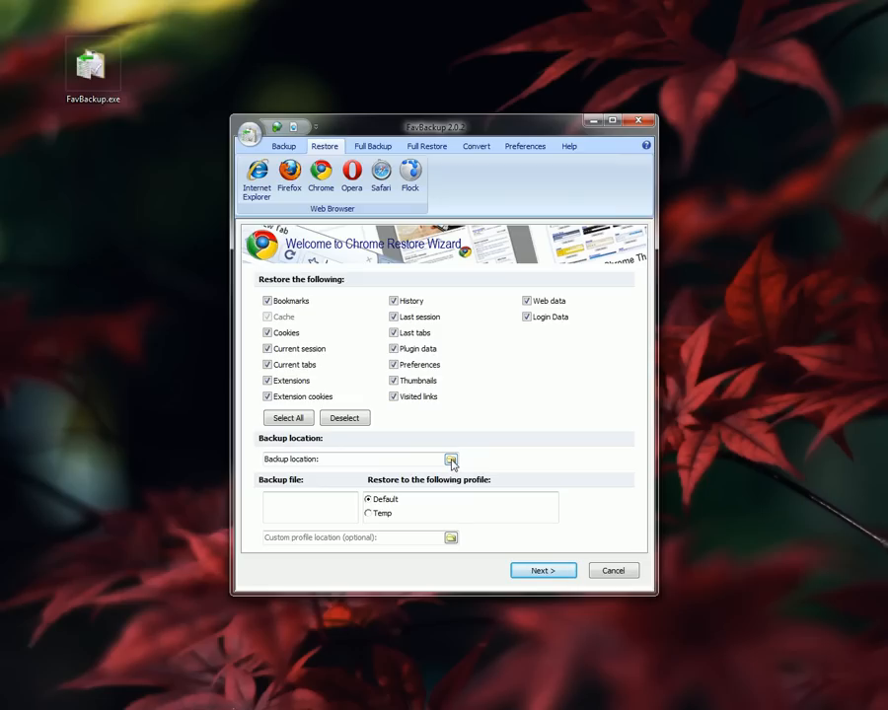
Point the restore to the desktop Chrome backup folder and proceed with Next
left_click(451, 459)
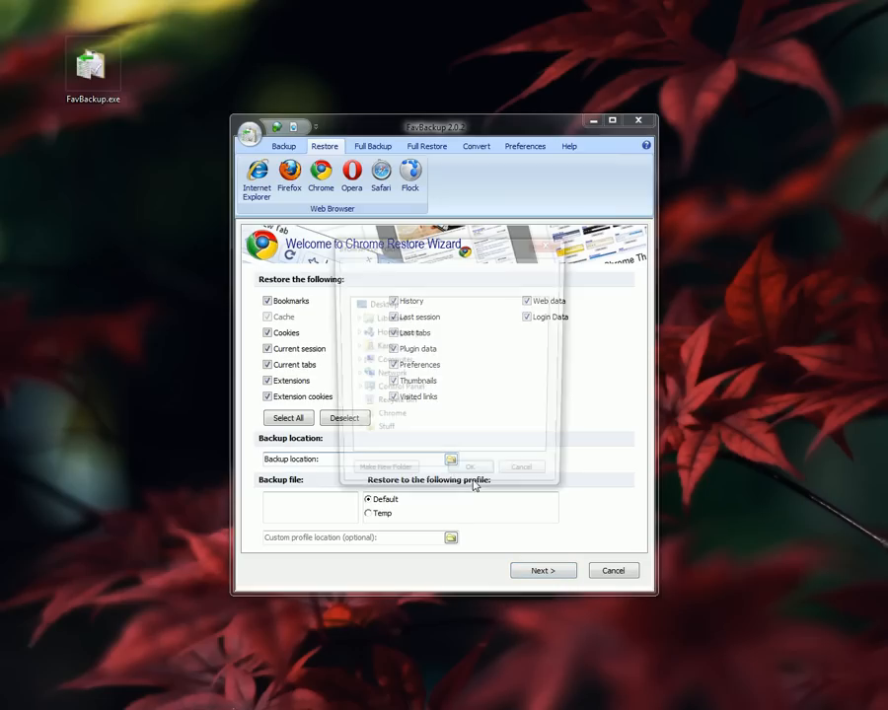
left_click(451, 459)
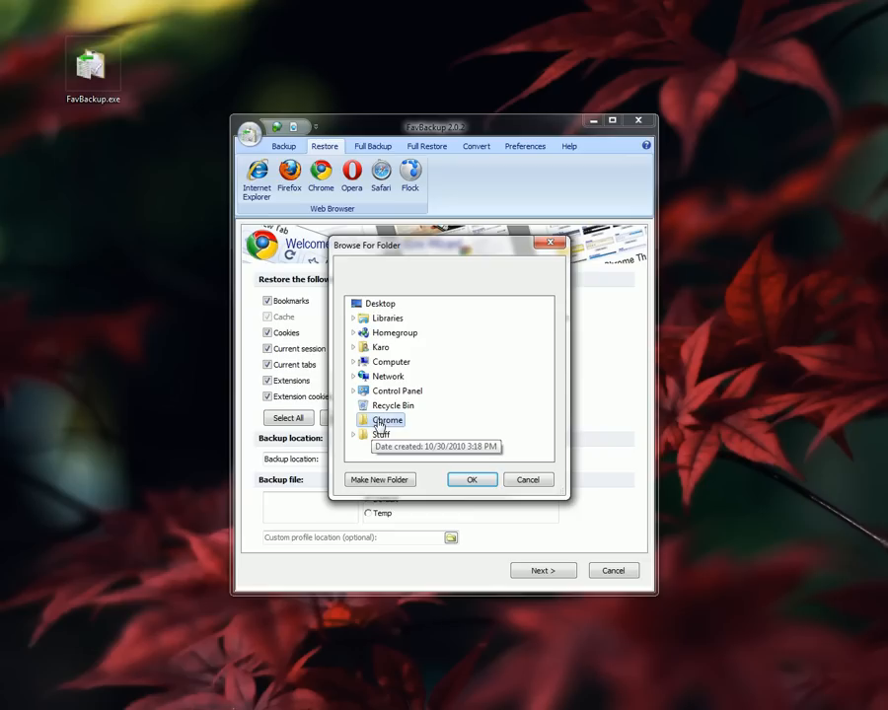
mouse_move(485, 485)
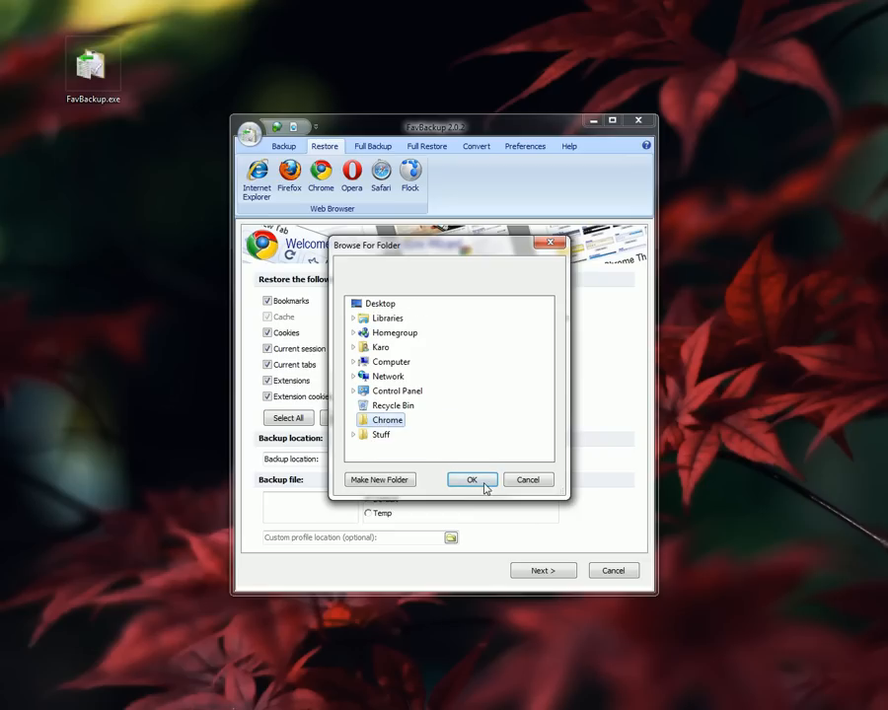
left_click(470, 480)
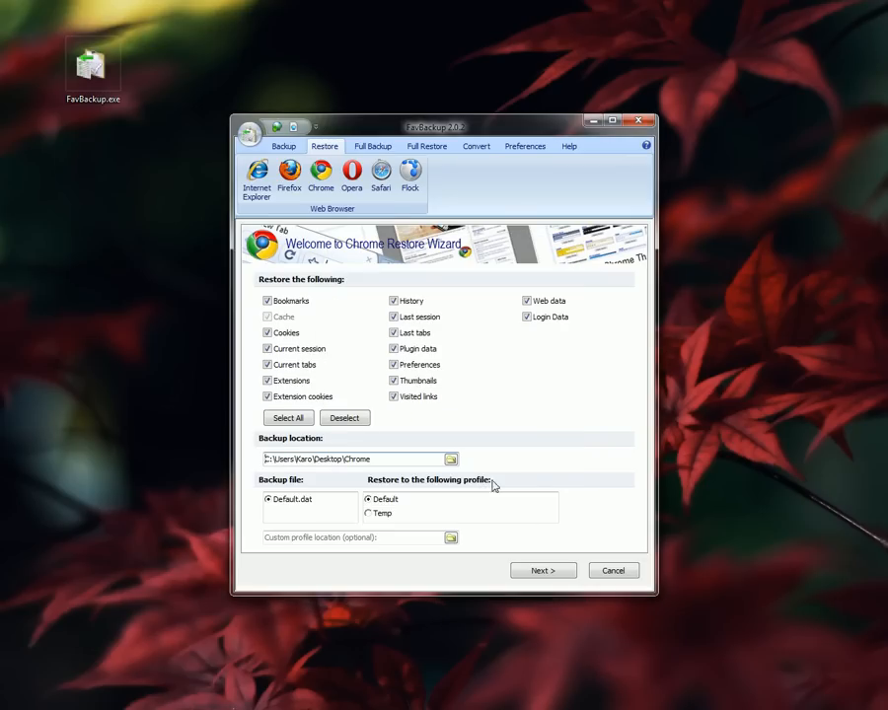
left_click(543, 570)
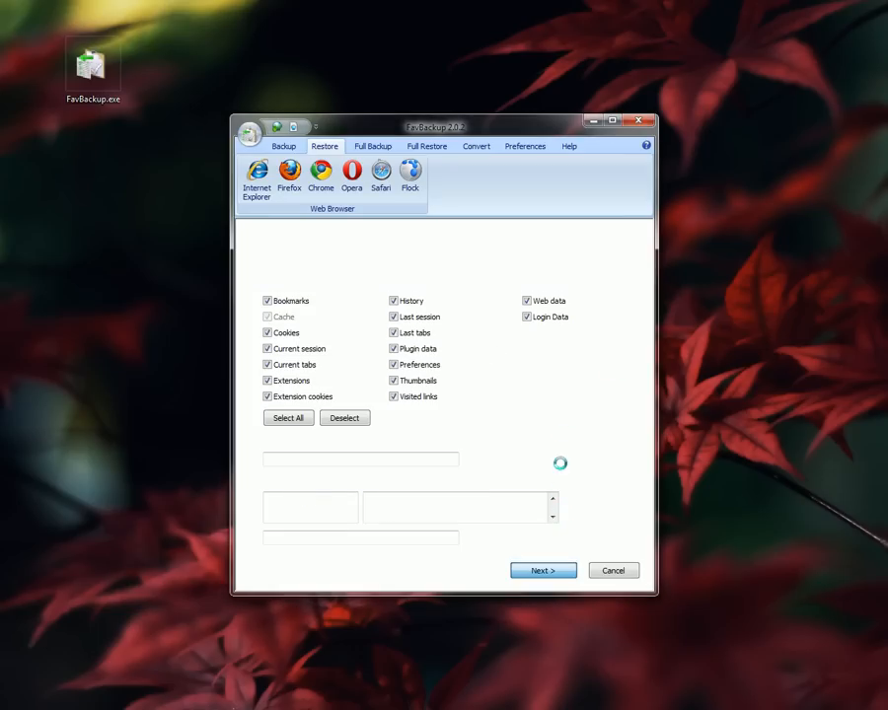
Finish the restore, opening Chrome with bookmarks, theme and tabs restored
left_click(542, 570)
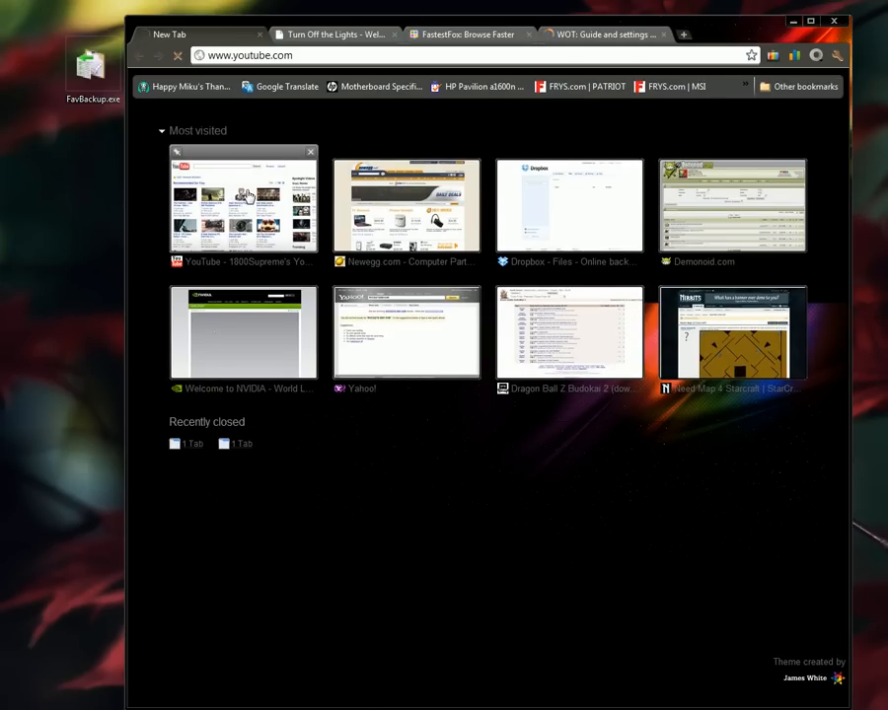
Confirm AdThwart, Turn Off the Lights and WOT are back on the Extensions page, then close Chrome
left_click(243, 204)
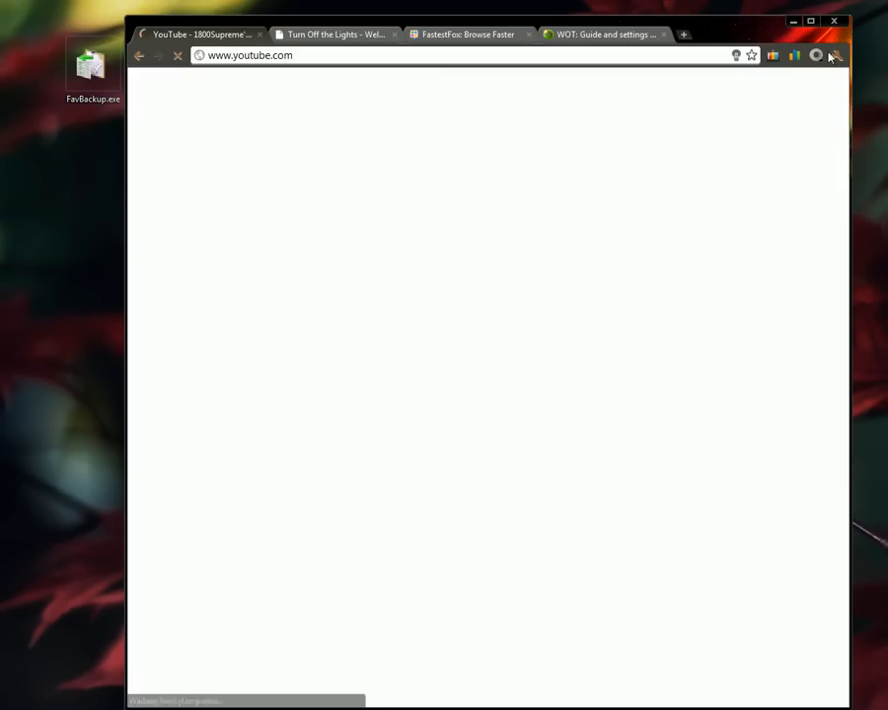
left_click(835, 55)
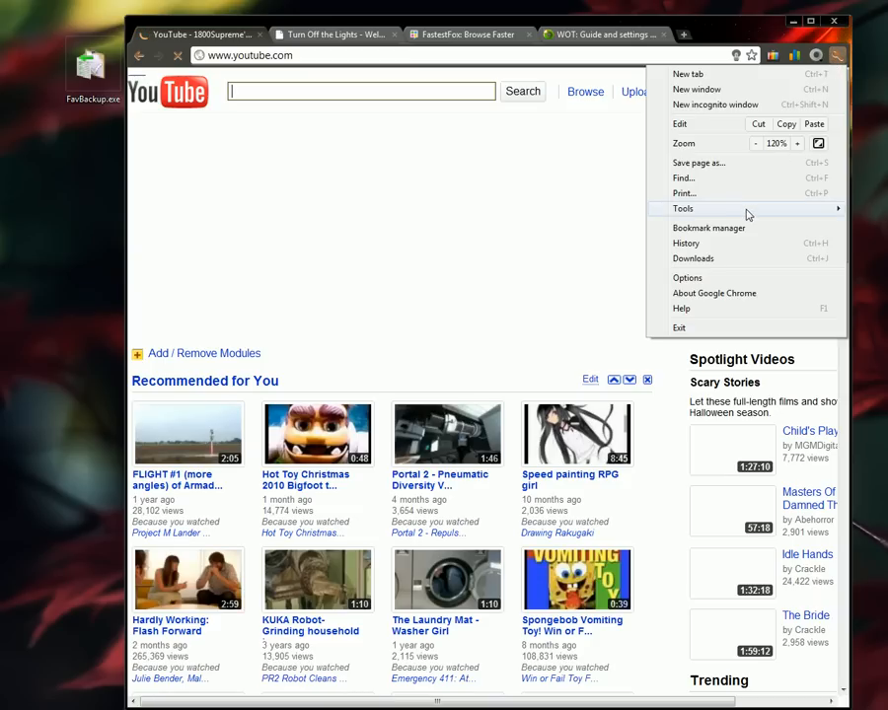
left_click(682, 208)
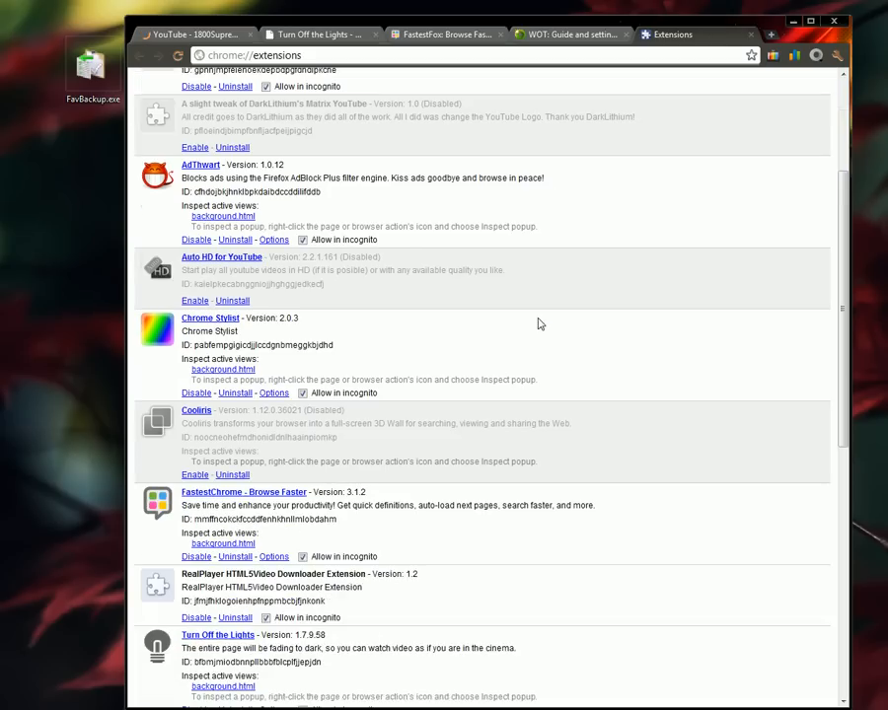
scroll("down", 3)
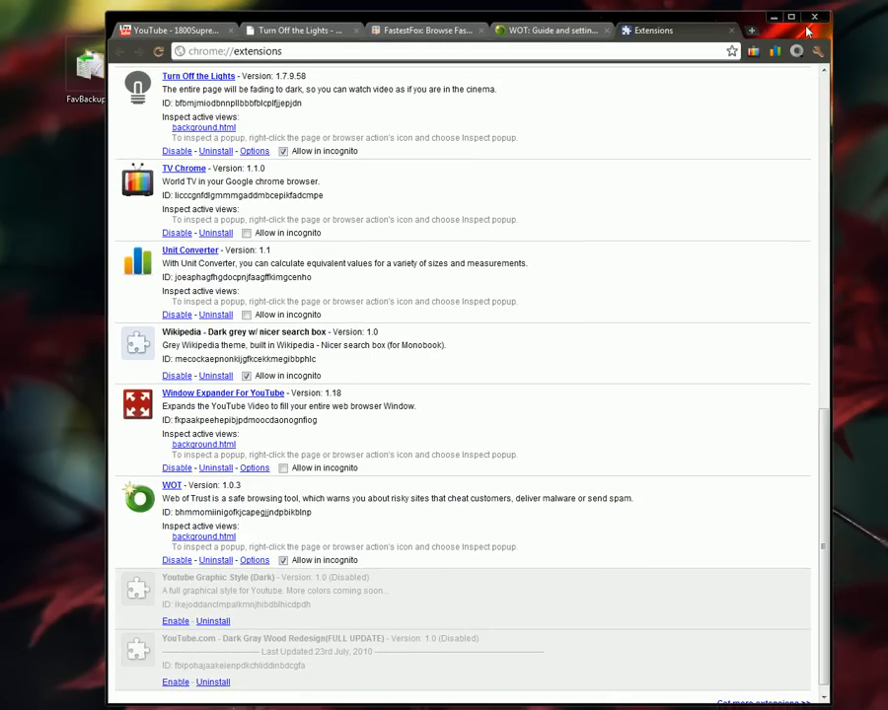
left_click(814, 17)
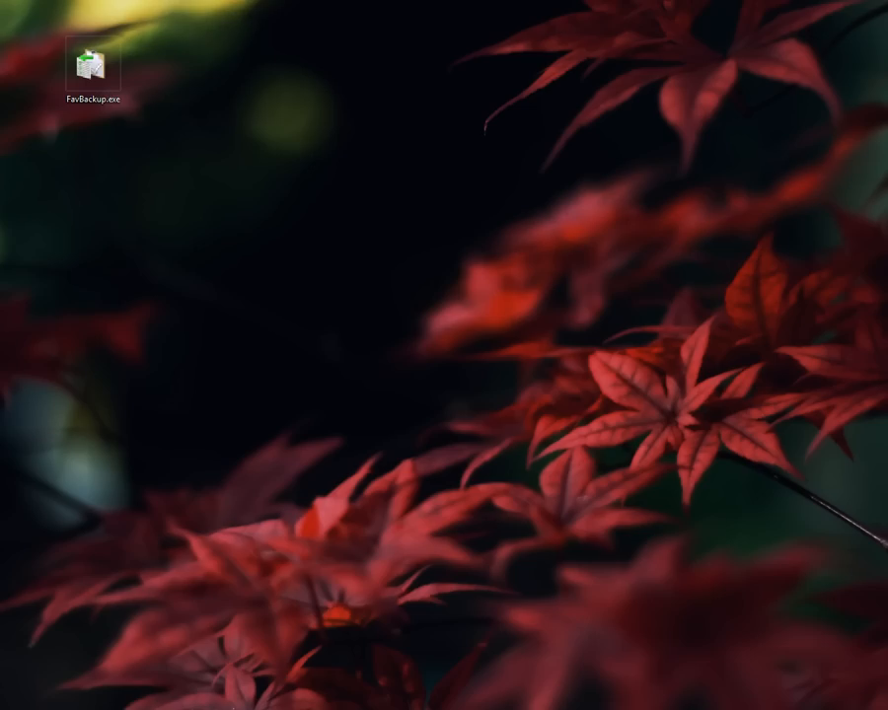